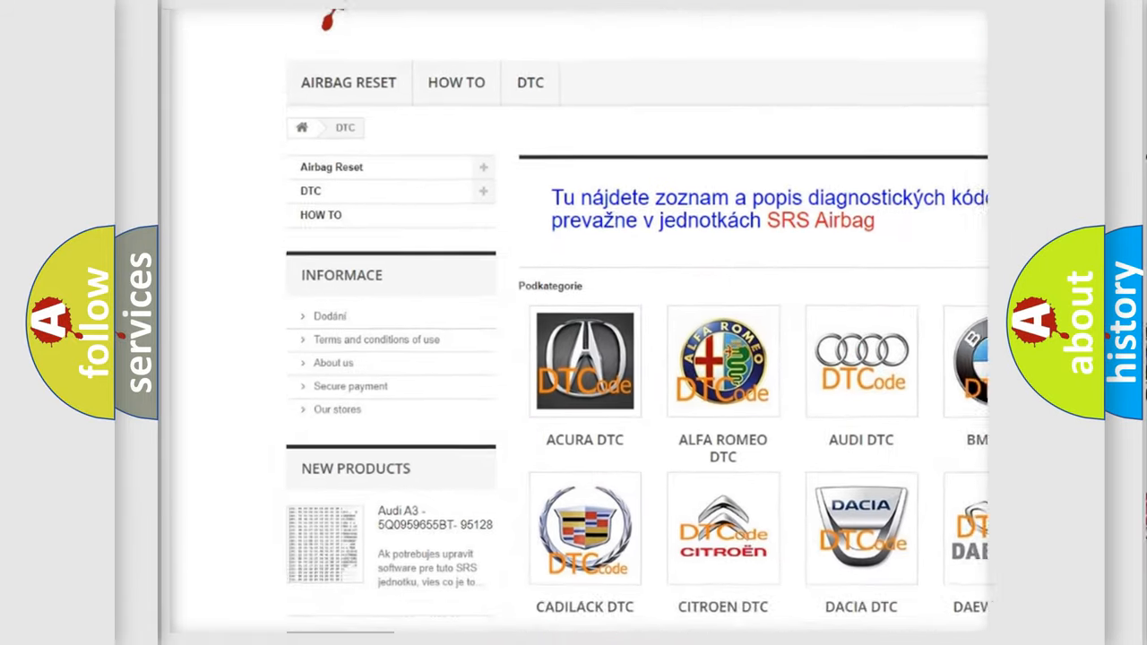
pyautogui.scroll(-3)
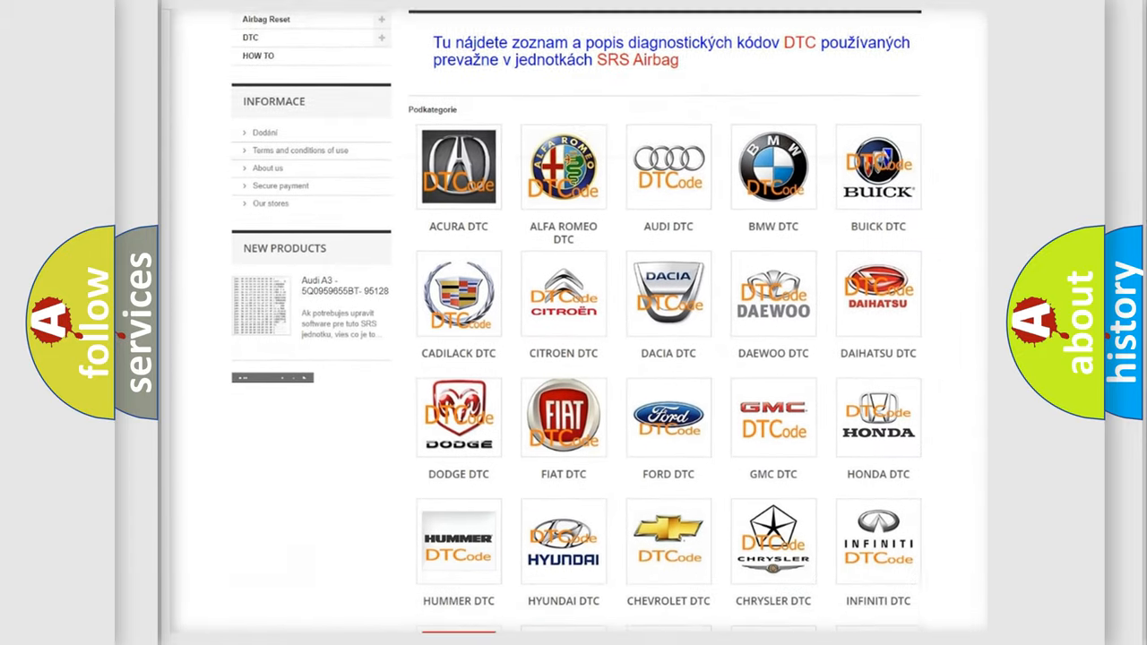
pyautogui.scroll(-3)
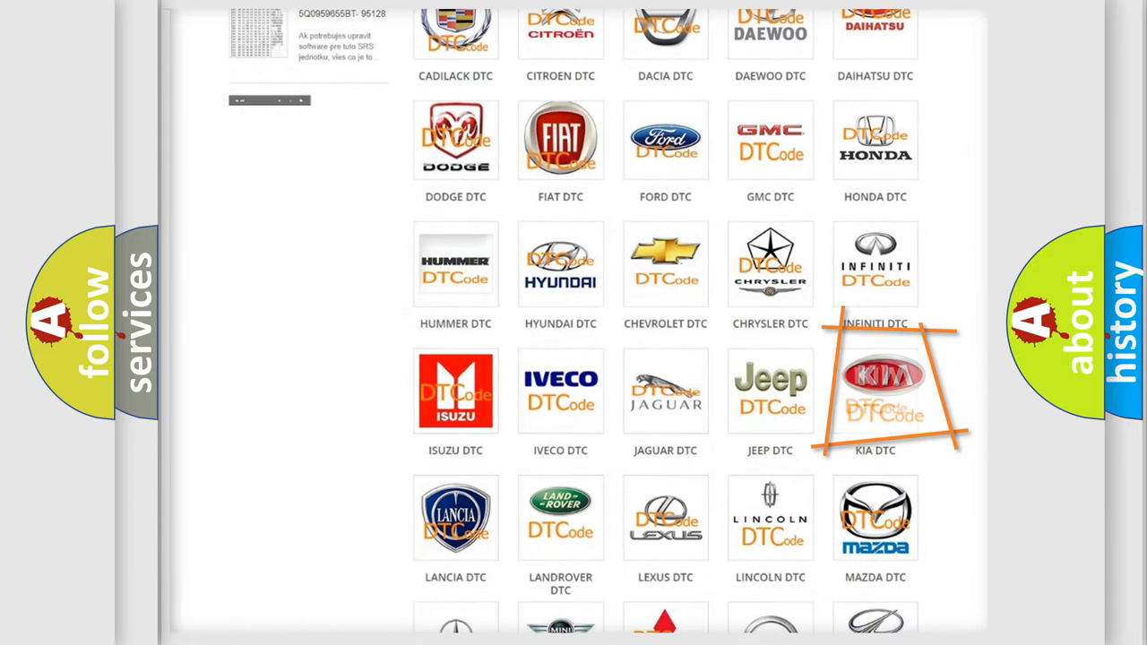